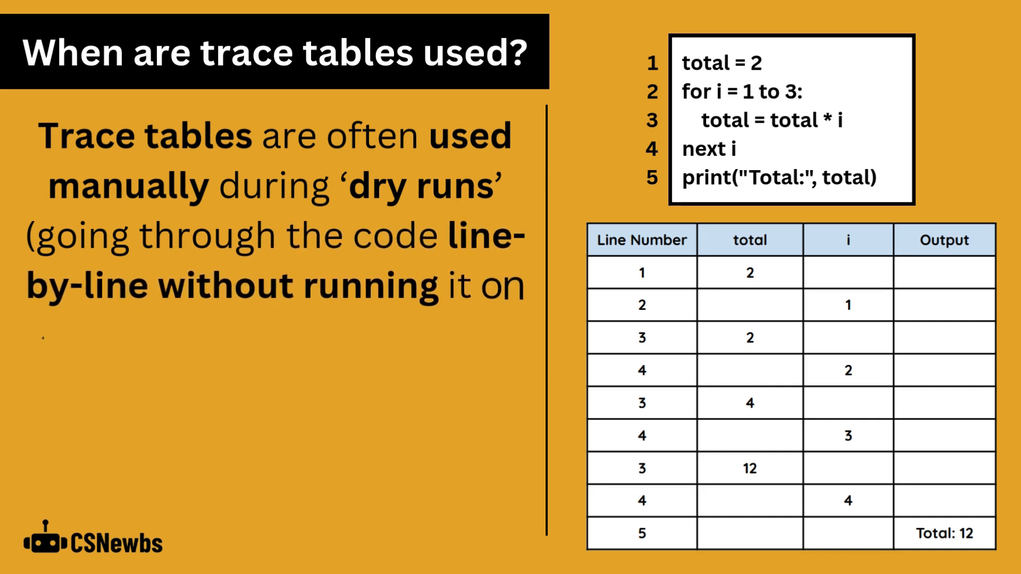
type("a computer). Tracing can be supp")
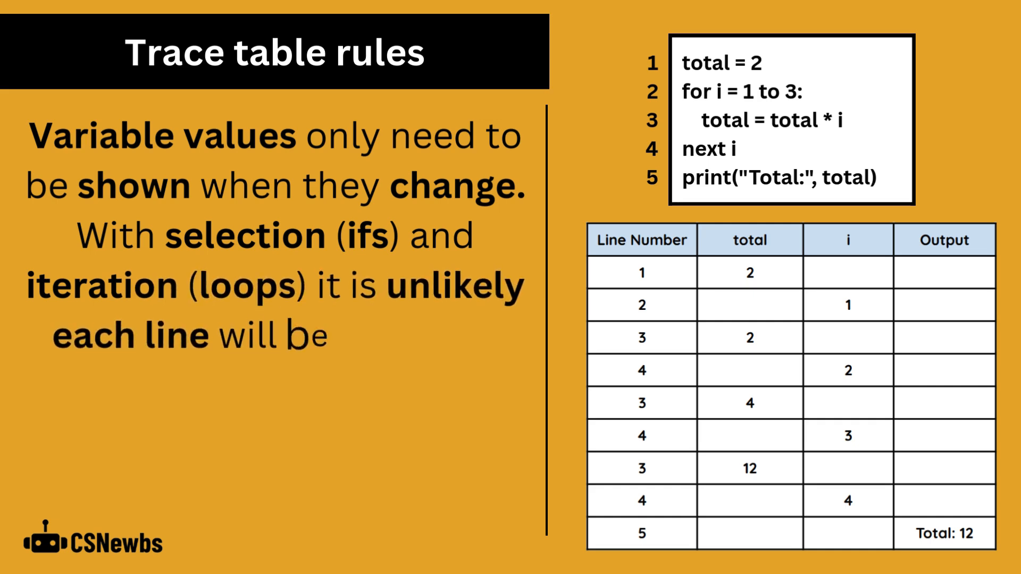
type("visited in order. Only printed")
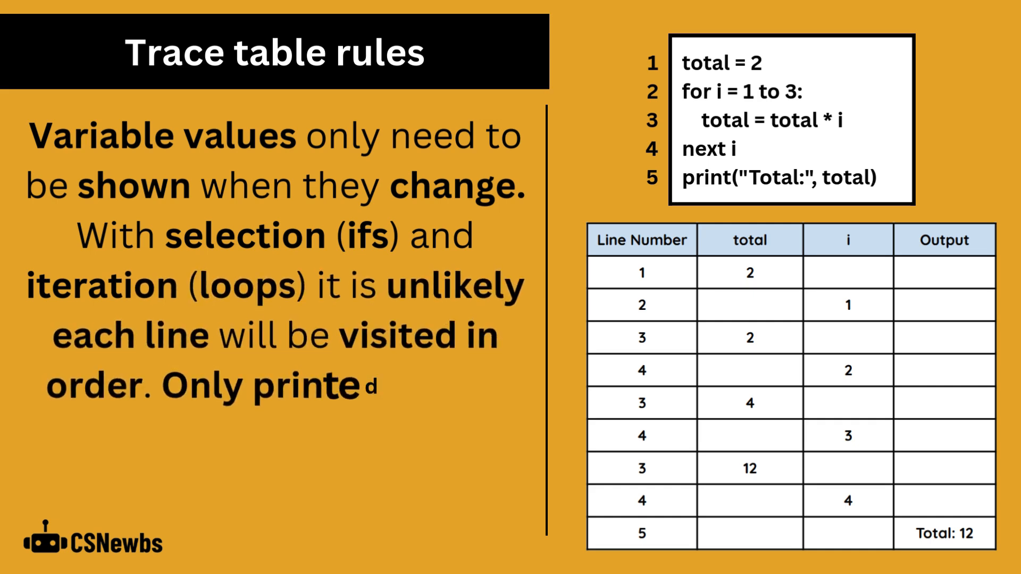